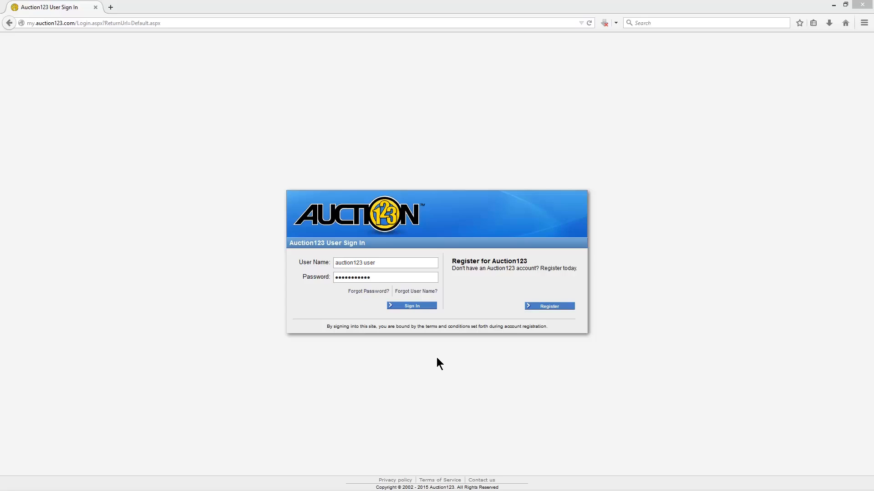
Step: Submit the Auction123 sign-in with the dealer's user name and password
{"action": "left_click", "coordinate": [413, 306]}
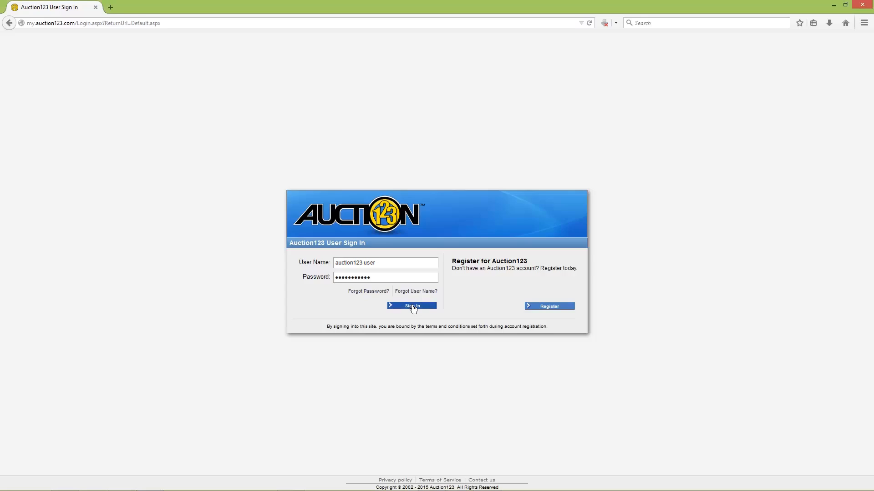
{"action": "left_click", "coordinate": [412, 305]}
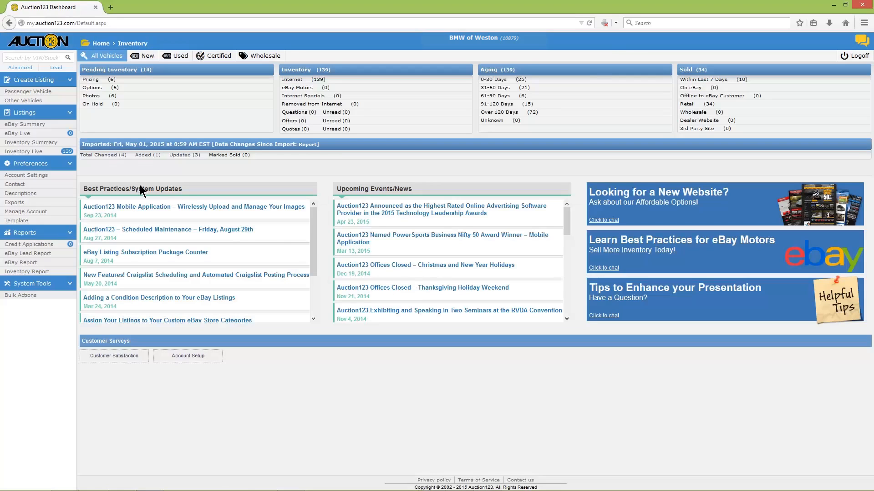
{"action": "mouse_move", "coordinate": [50, 179]}
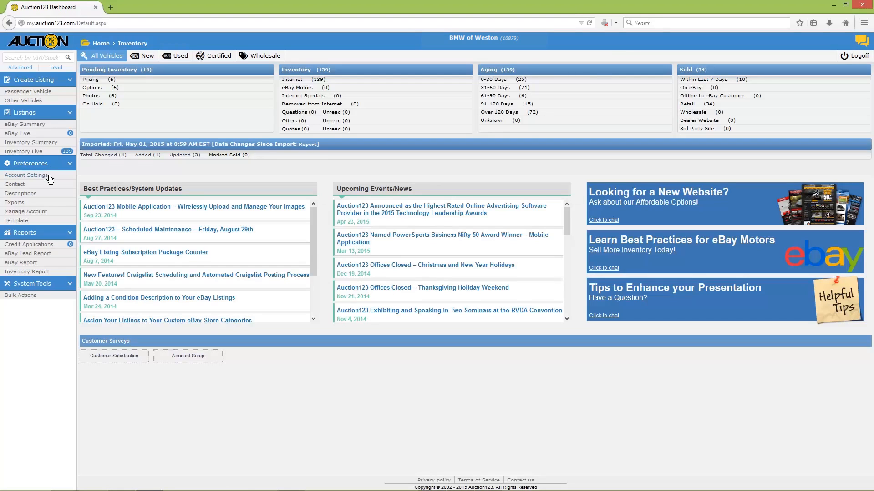
{"action": "mouse_move", "coordinate": [48, 177]}
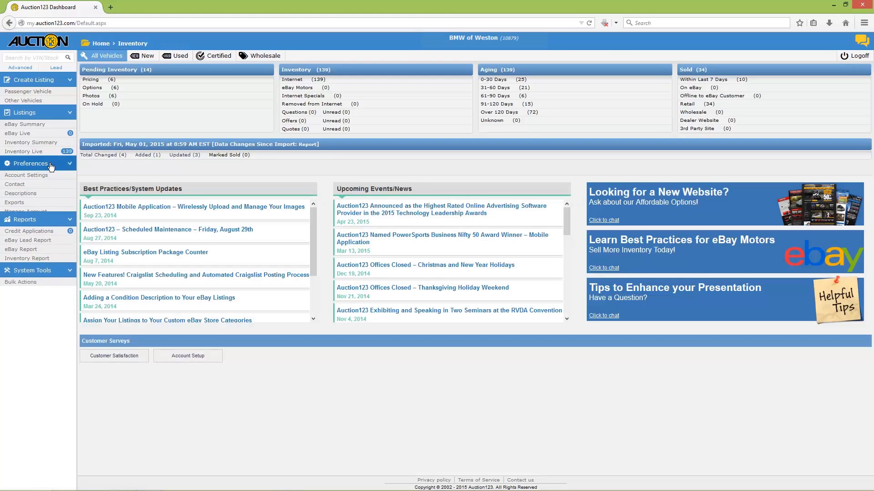
Step: Expand the Preferences section in the dashboard's left sidebar
{"action": "left_click", "coordinate": [29, 163]}
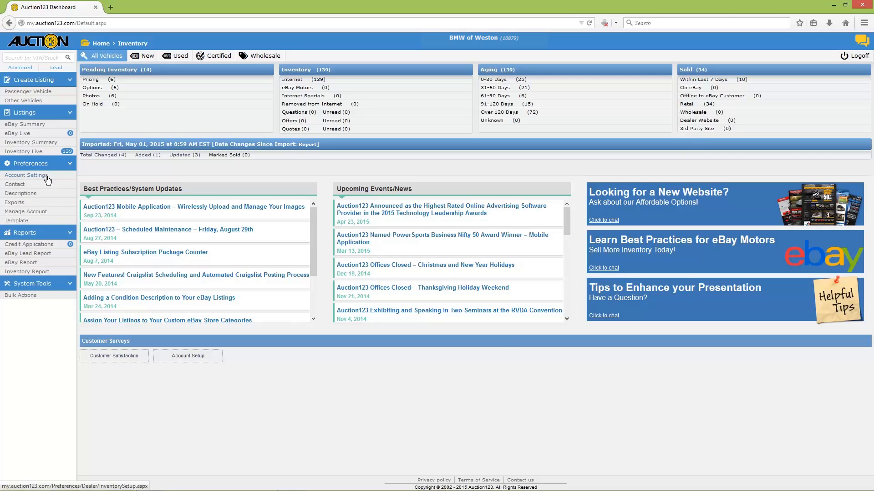
Step: Show the eBay settings within the dealer's Account Settings
{"action": "left_click", "coordinate": [25, 174]}
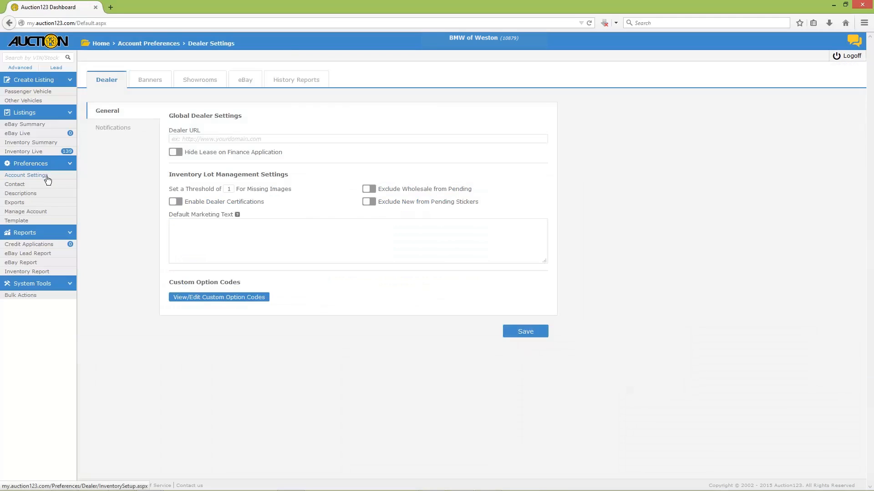
{"action": "mouse_move", "coordinate": [252, 96]}
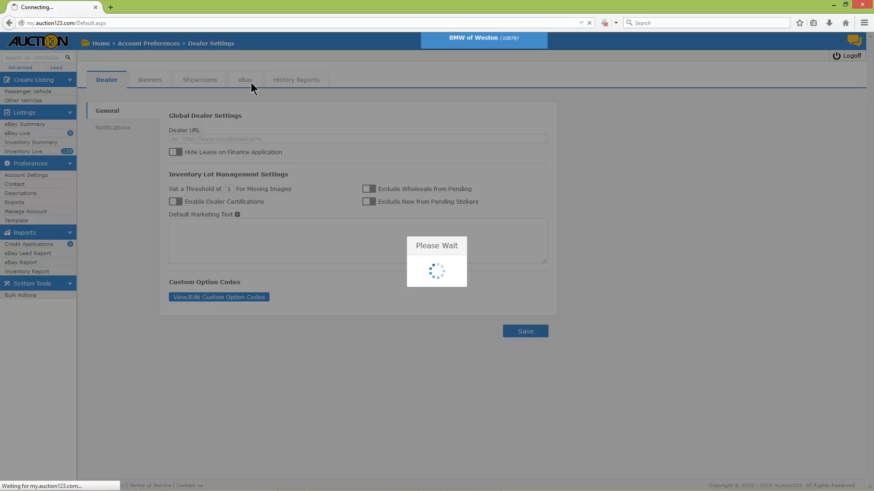
{"action": "left_click", "coordinate": [244, 80]}
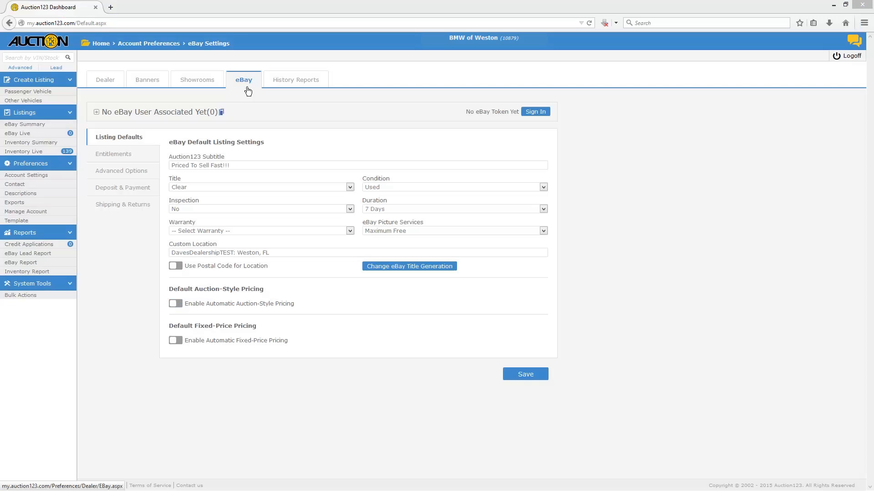
{"action": "mouse_move", "coordinate": [228, 118]}
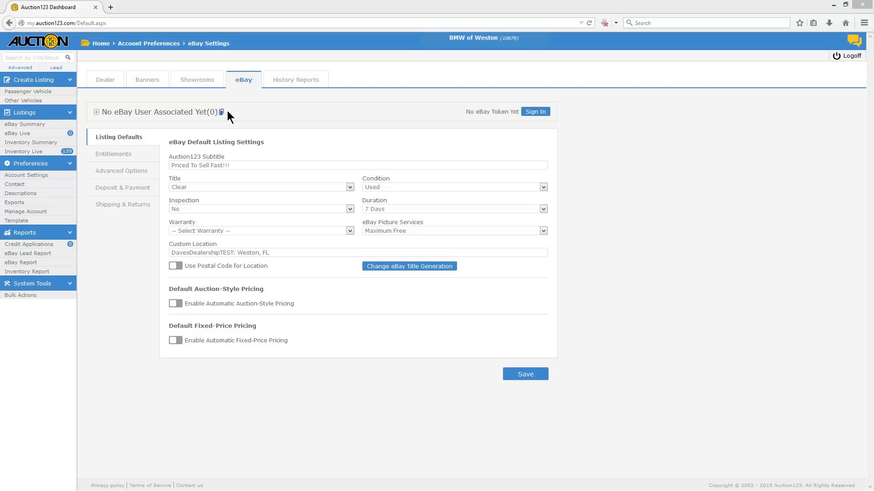
{"action": "mouse_move", "coordinate": [468, 122]}
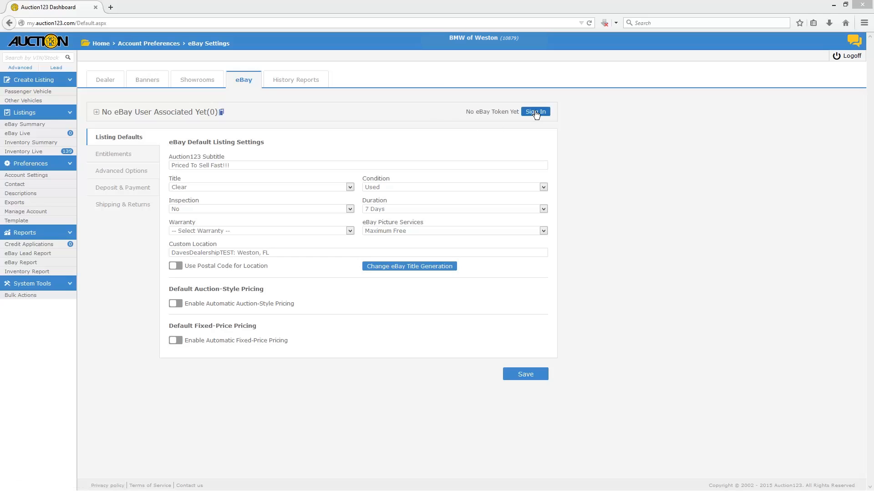
{"action": "left_click", "coordinate": [535, 112]}
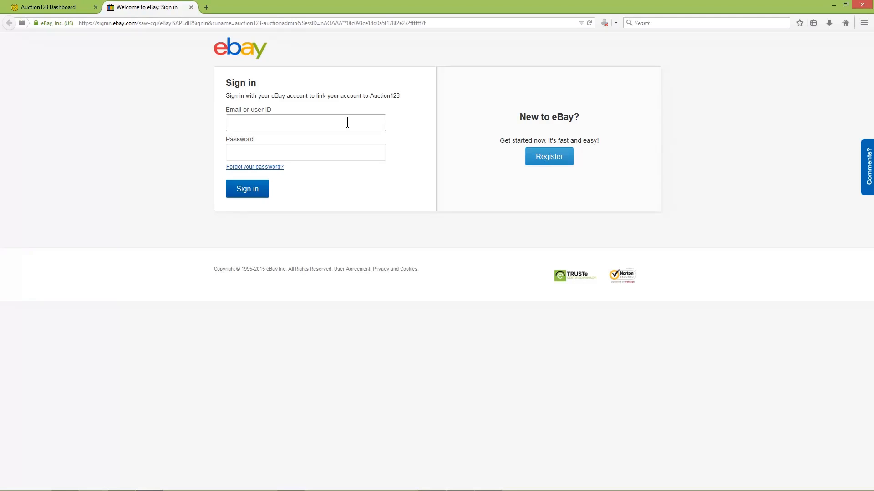
{"action": "type", "text": "auction123localmarkettest"}
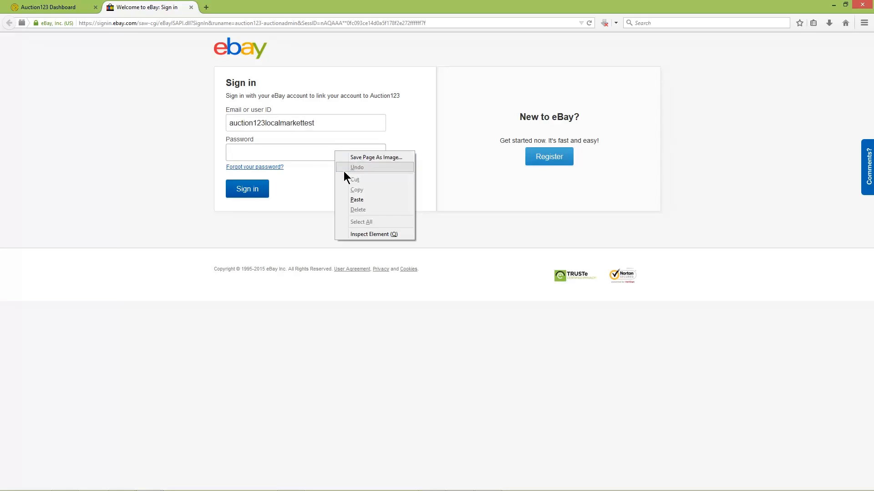
{"action": "left_click", "coordinate": [247, 189]}
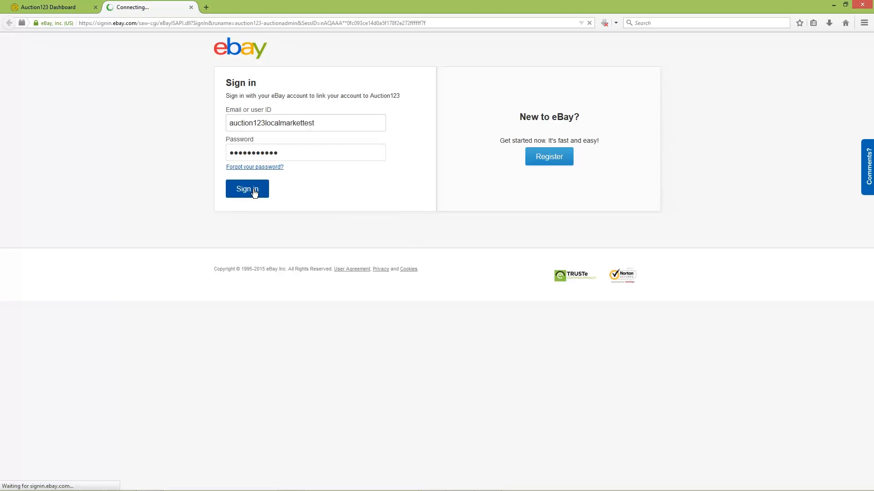
{"action": "left_click", "coordinate": [247, 189]}
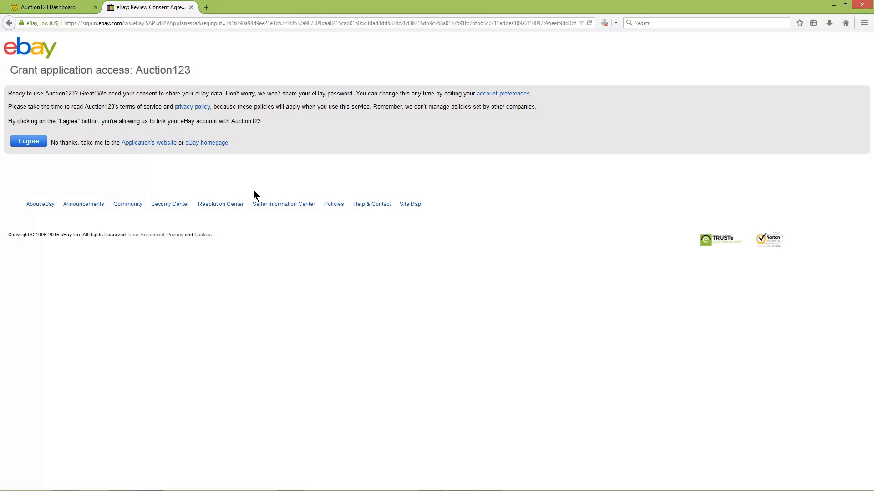
{"action": "mouse_move", "coordinate": [194, 184]}
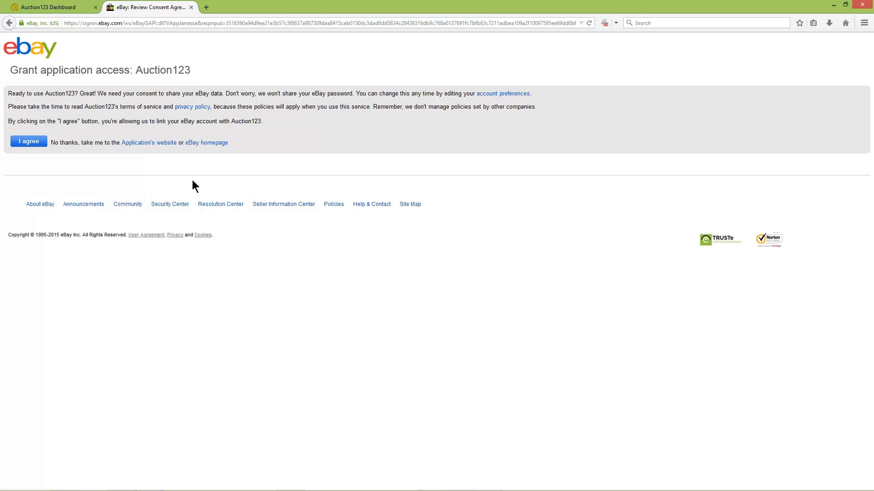
Step: Agree to grant Auction123 access to the eBay account
{"action": "left_click", "coordinate": [28, 142]}
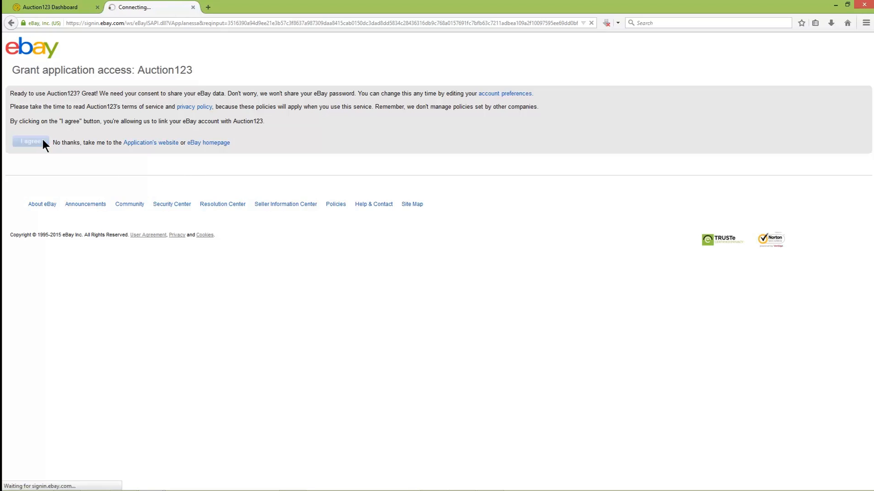
Step: Continue past the Finished Sign-In dialog to see auctionlocalmarkettest linked with a 539-day token
{"action": "left_click", "coordinate": [28, 142]}
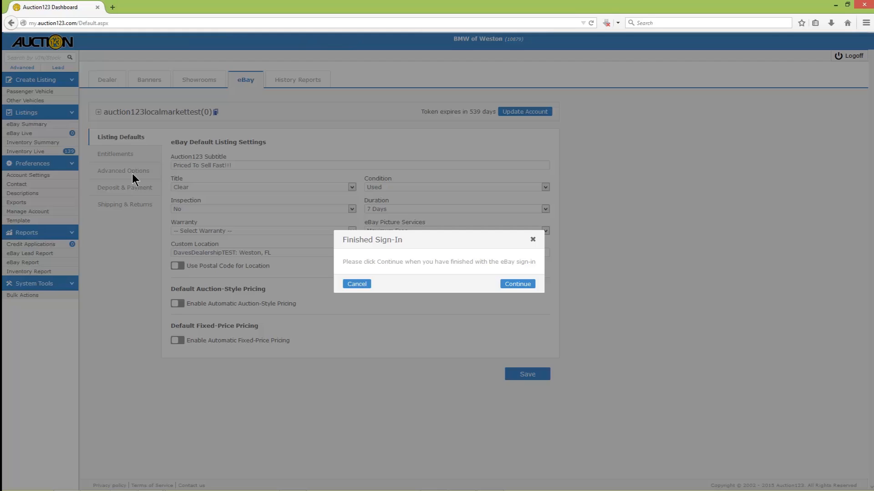
{"action": "left_click", "coordinate": [518, 284]}
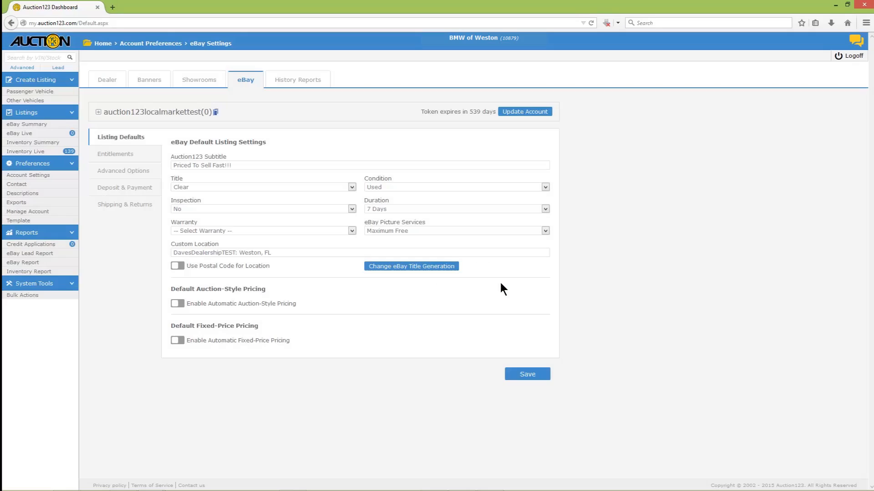
{"action": "mouse_move", "coordinate": [241, 121]}
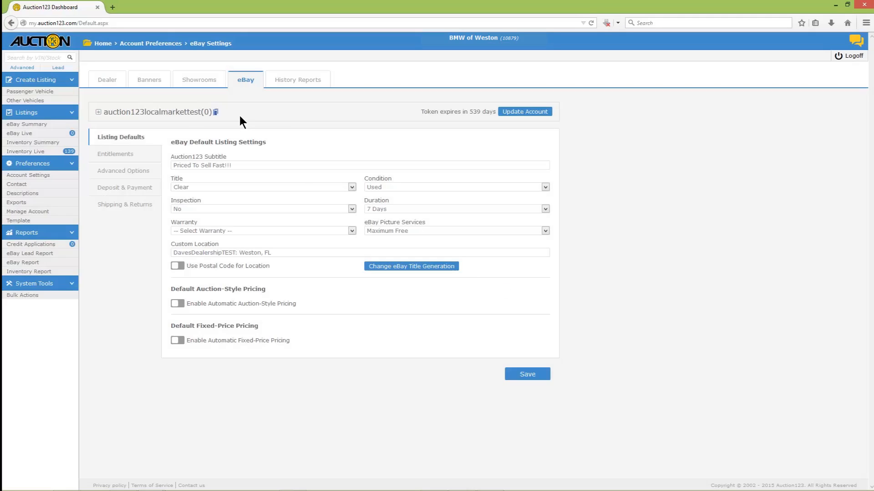
{"action": "mouse_move", "coordinate": [238, 118]}
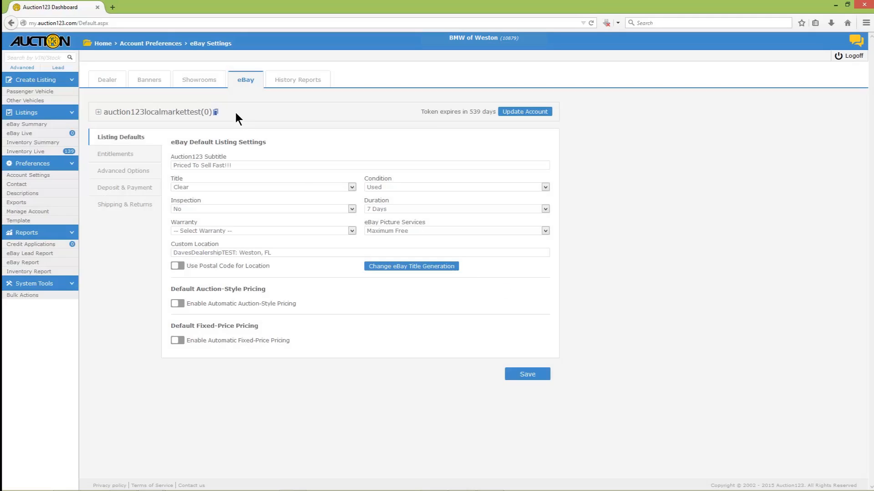
{"action": "mouse_move", "coordinate": [410, 117]}
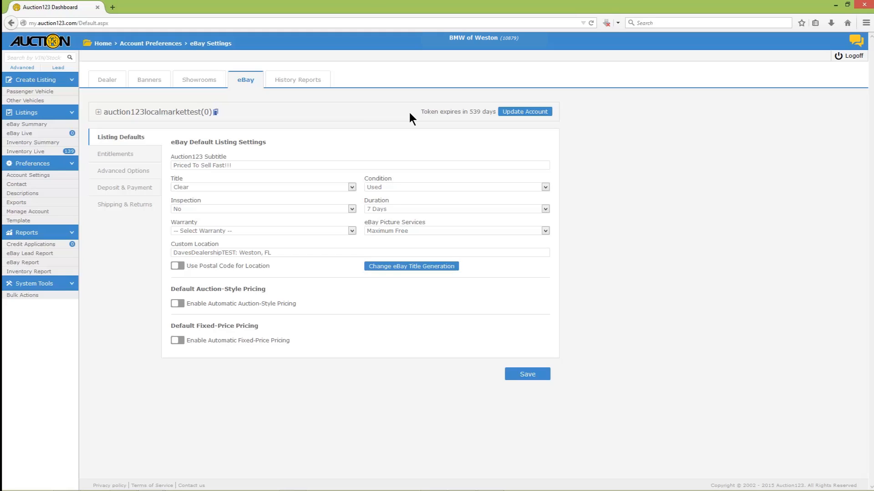
{"action": "mouse_move", "coordinate": [516, 119]}
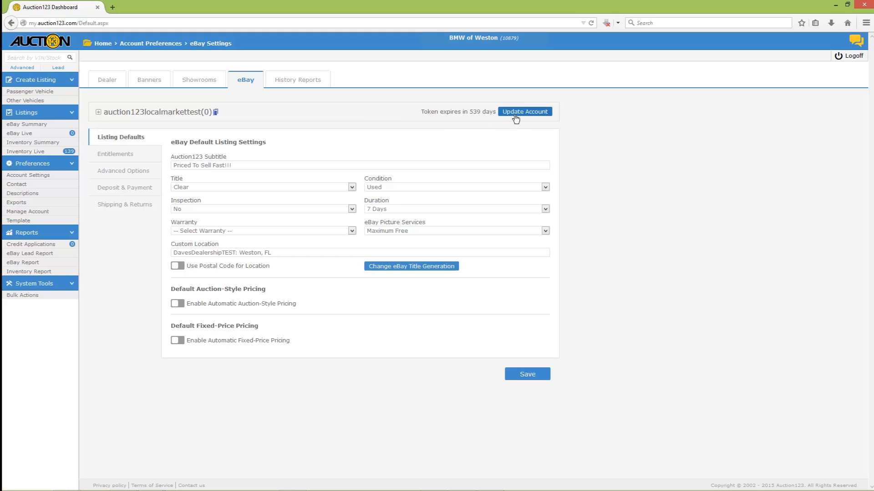